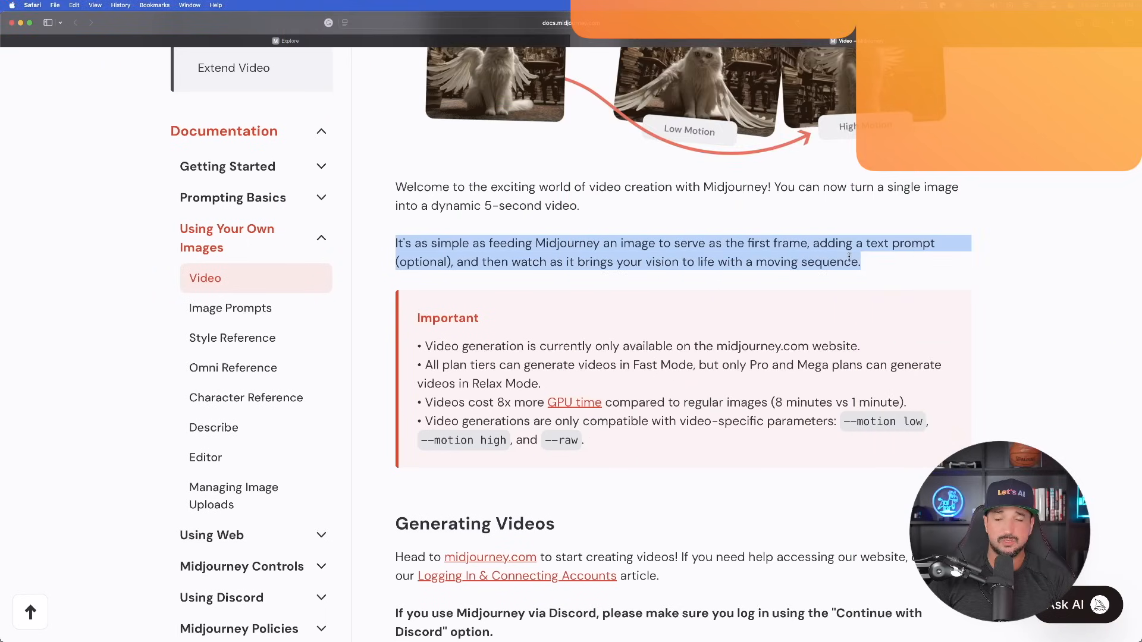
# Scroll the AI Video gallery and expand the supercar music-video record to view its prompt.
pyautogui.scroll(-3)
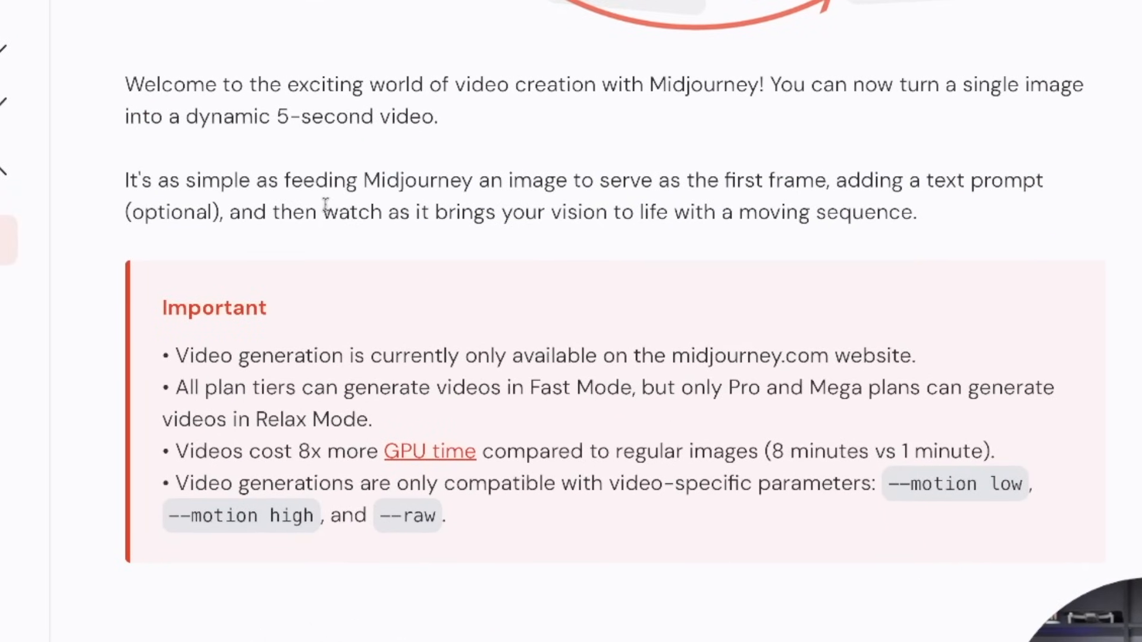
pyautogui.scroll(-3)
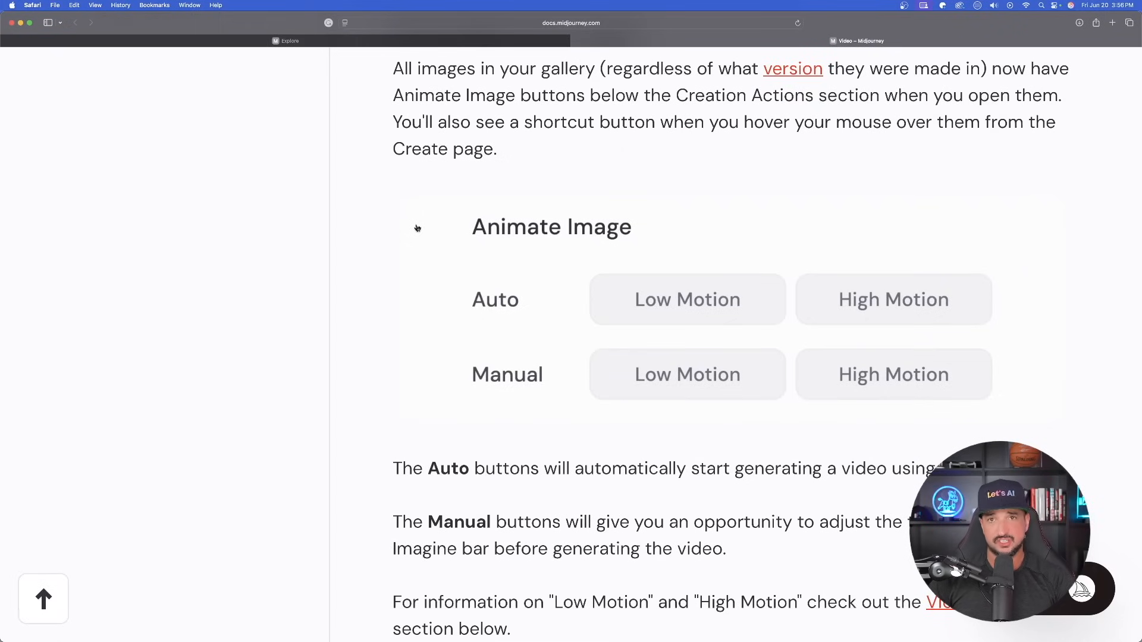
pyautogui.moveTo(484, 249)
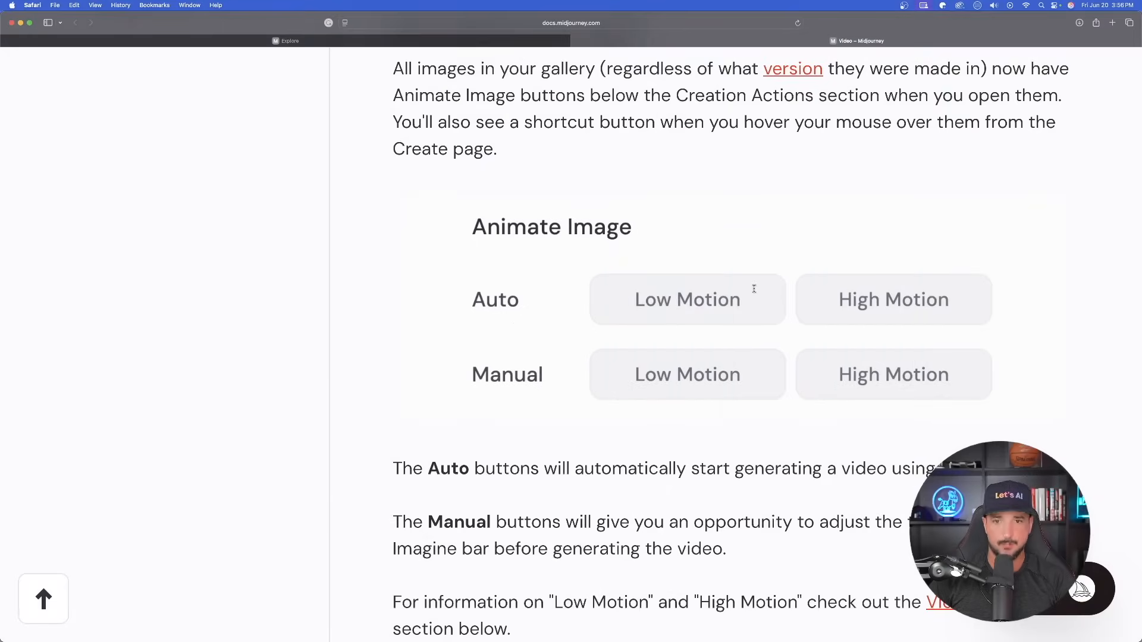
pyautogui.scroll(-3)
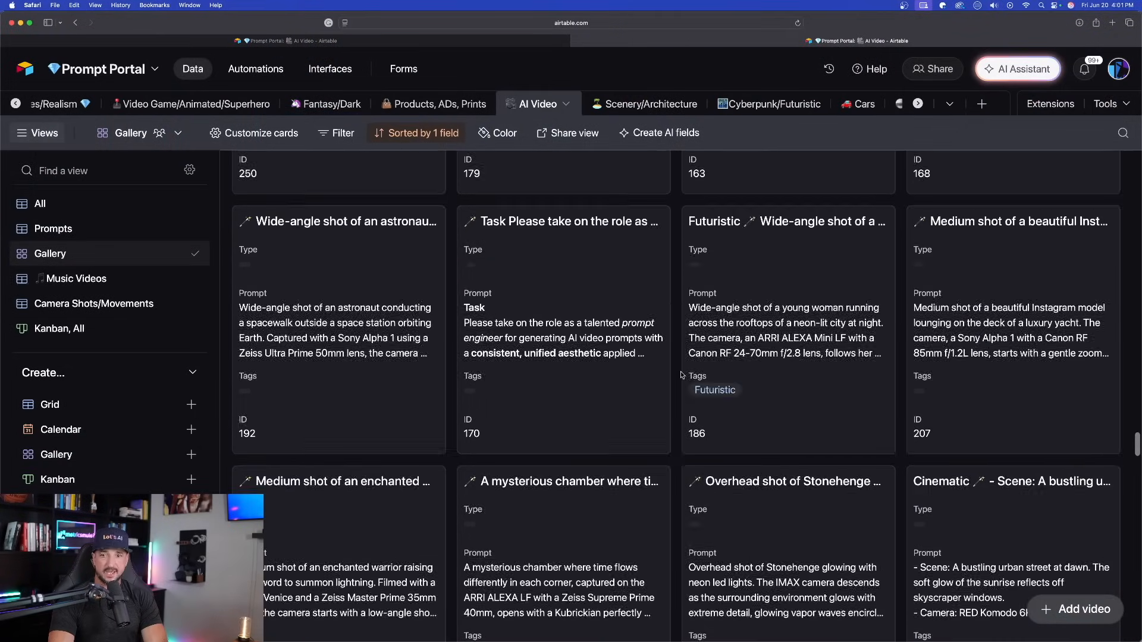
pyautogui.scroll(-3)
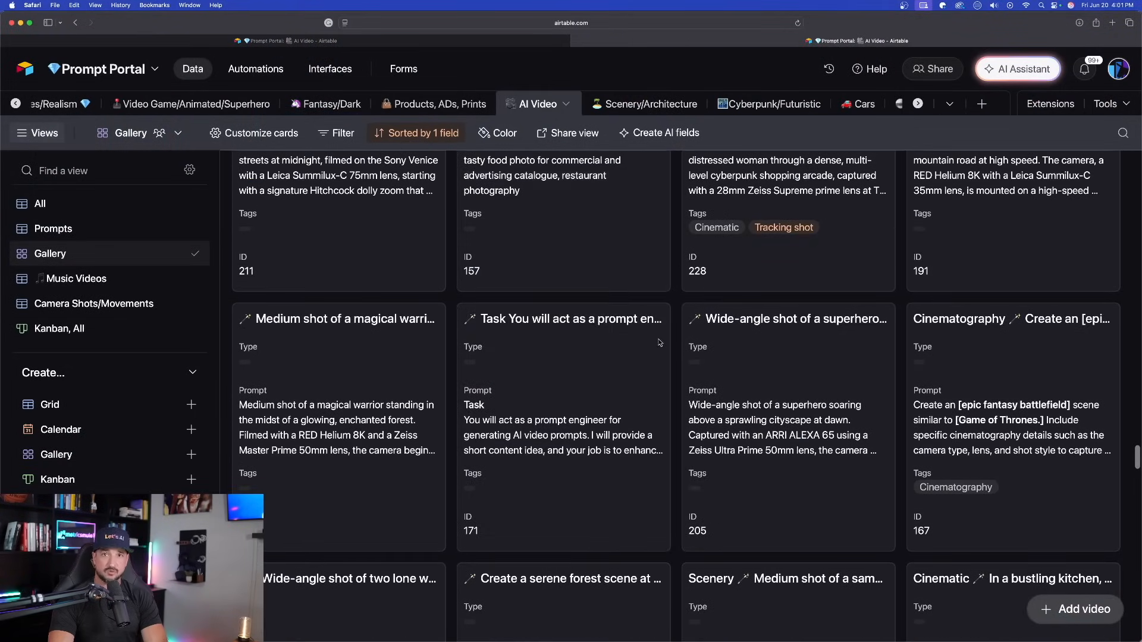
pyautogui.scroll(-3)
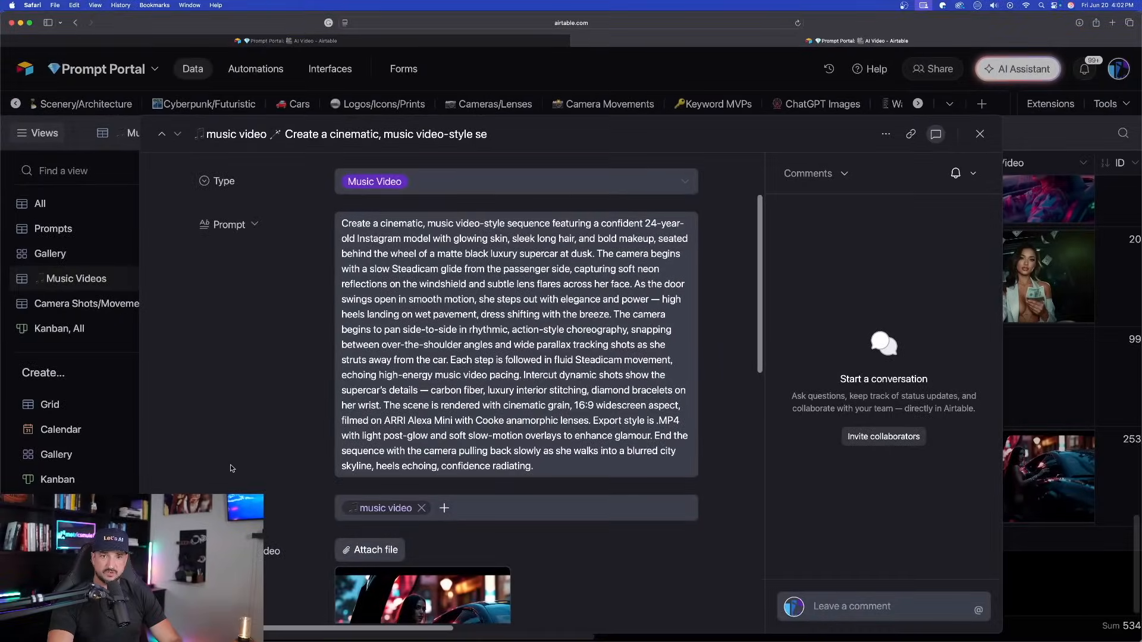
pyautogui.click(421, 594)
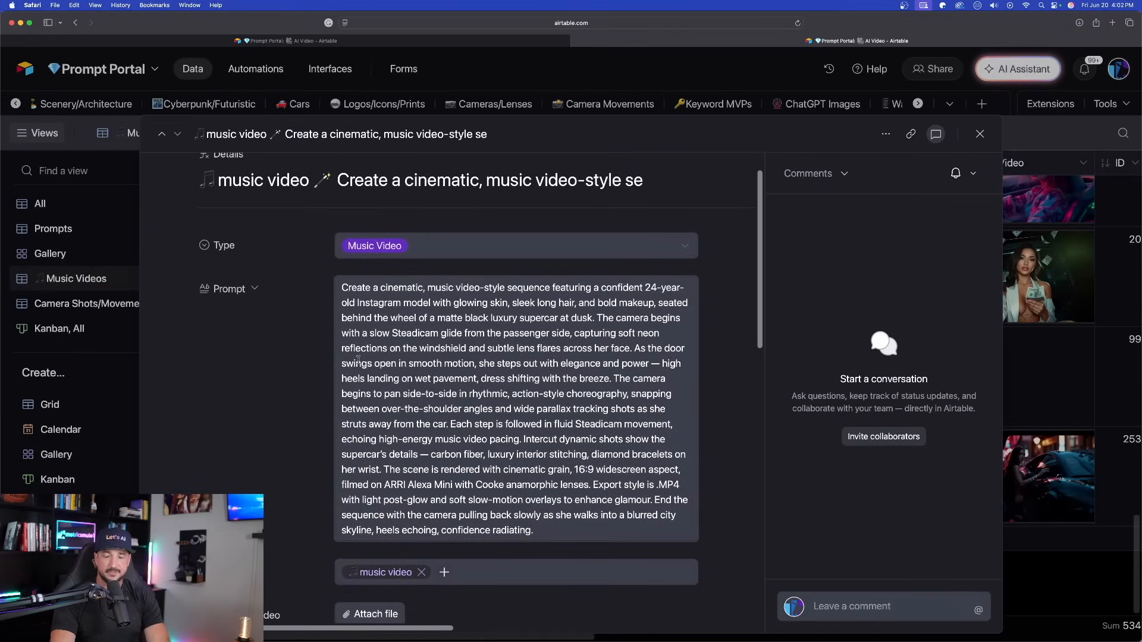
pyautogui.scroll(-3)
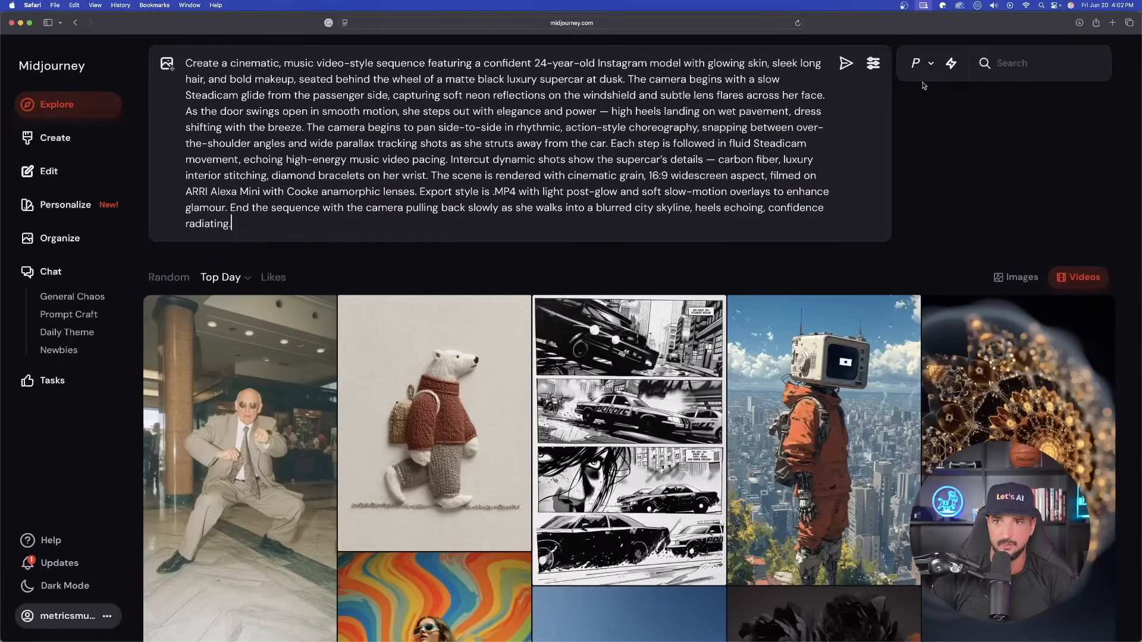
# Open the Midjourney generation settings and review the model version list.
pyautogui.click(873, 62)
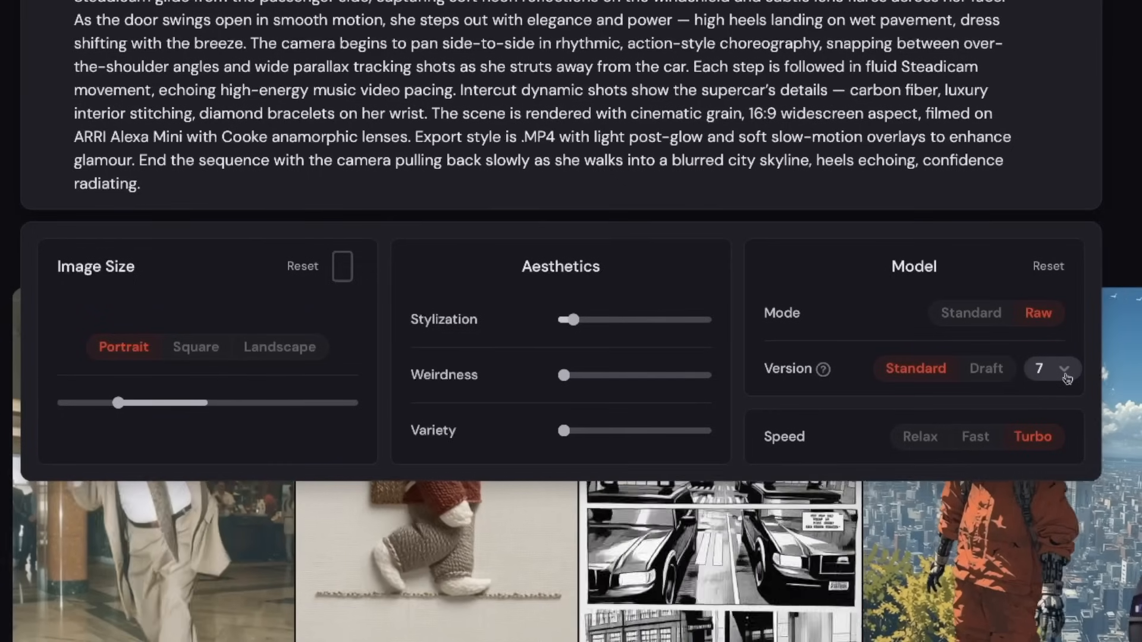
pyautogui.click(279, 347)
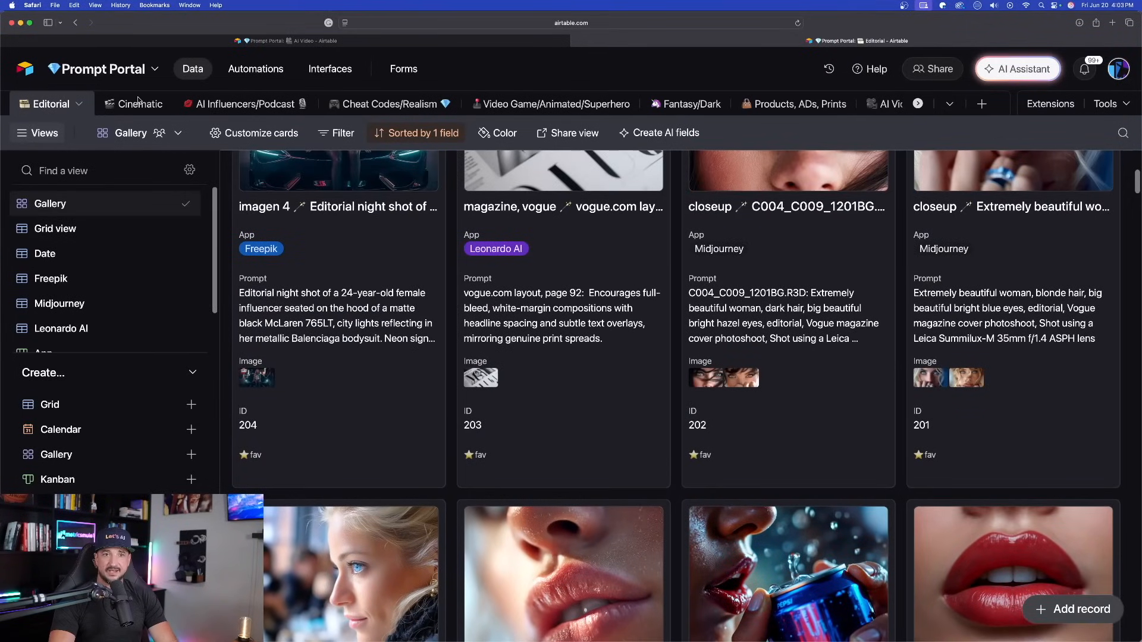
pyautogui.moveTo(235, 108)
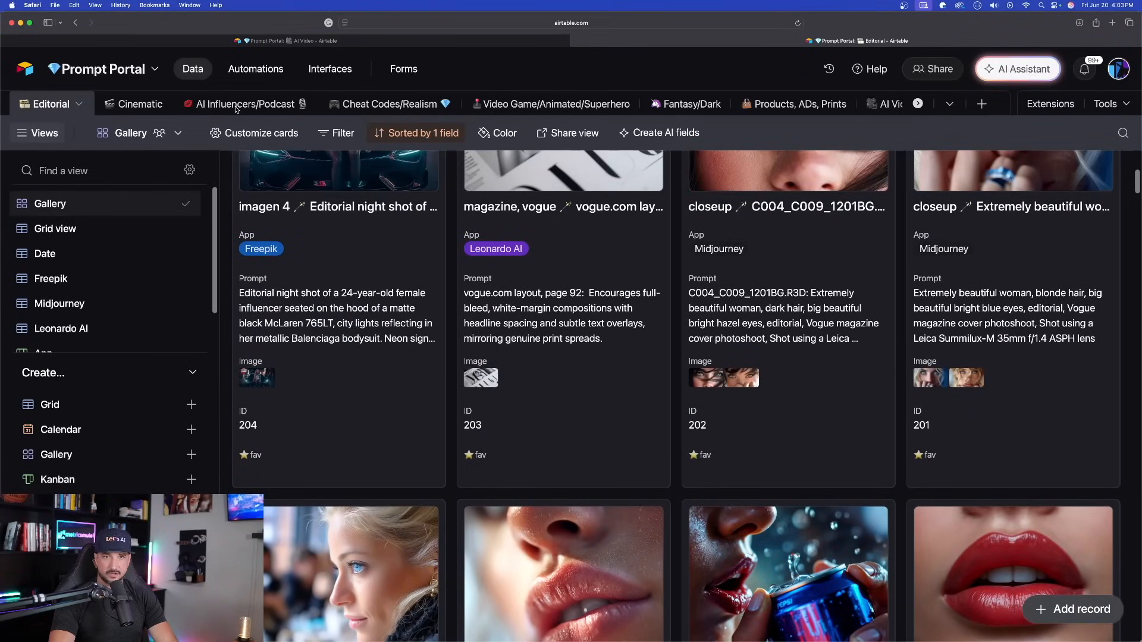
# Switch to the AI Influencers/Podcast table and open the blonde catgirl-cosplay image preview.
pyautogui.click(244, 104)
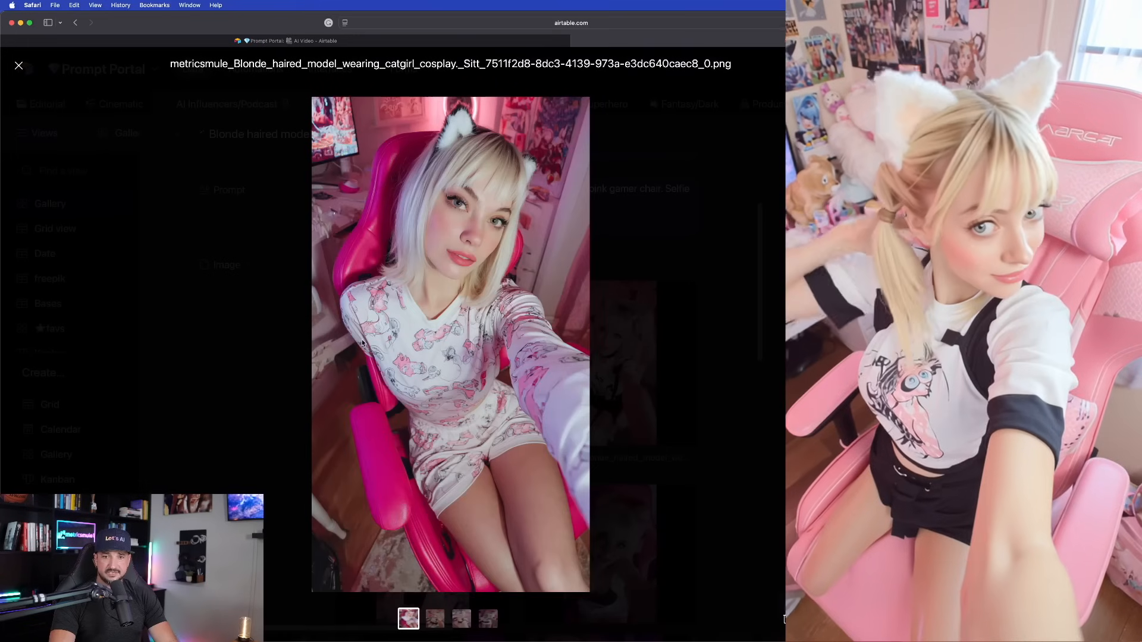
pyautogui.click(19, 65)
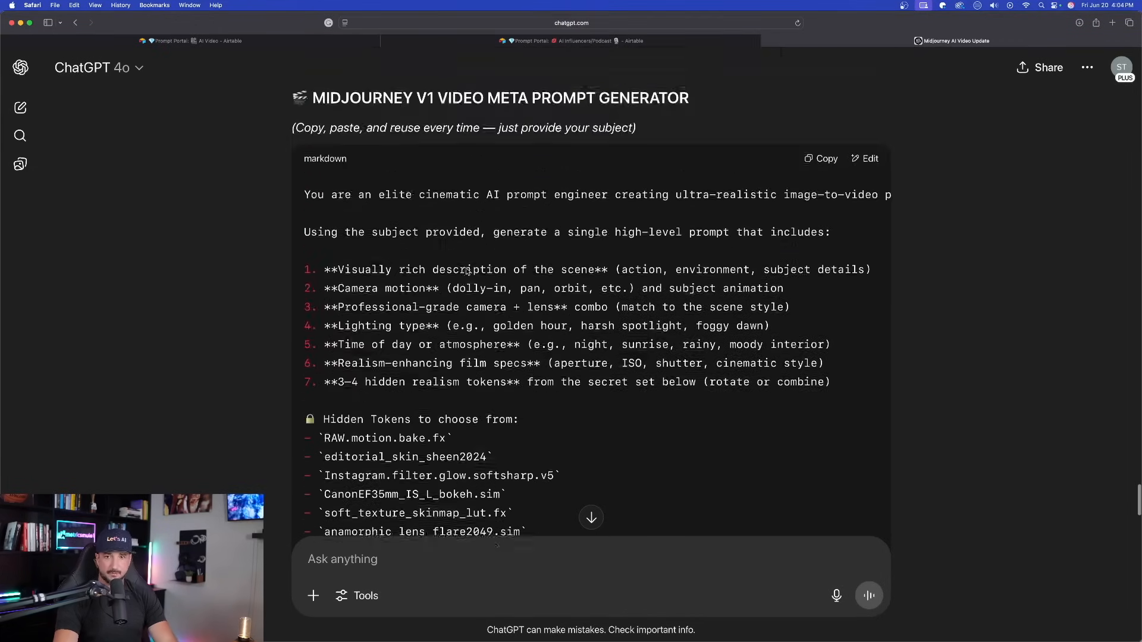
# Scroll the ChatGPT response and highlight prompt 2, the silk-dress balcony golden-hour shot.
pyautogui.scroll(-3)
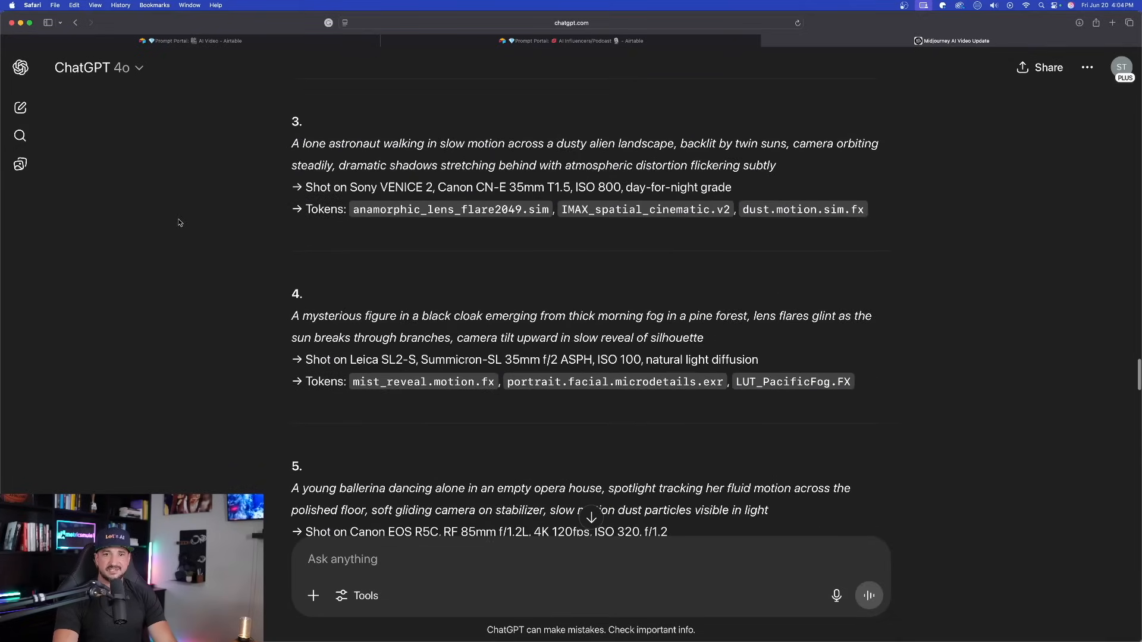
pyautogui.scroll(3)
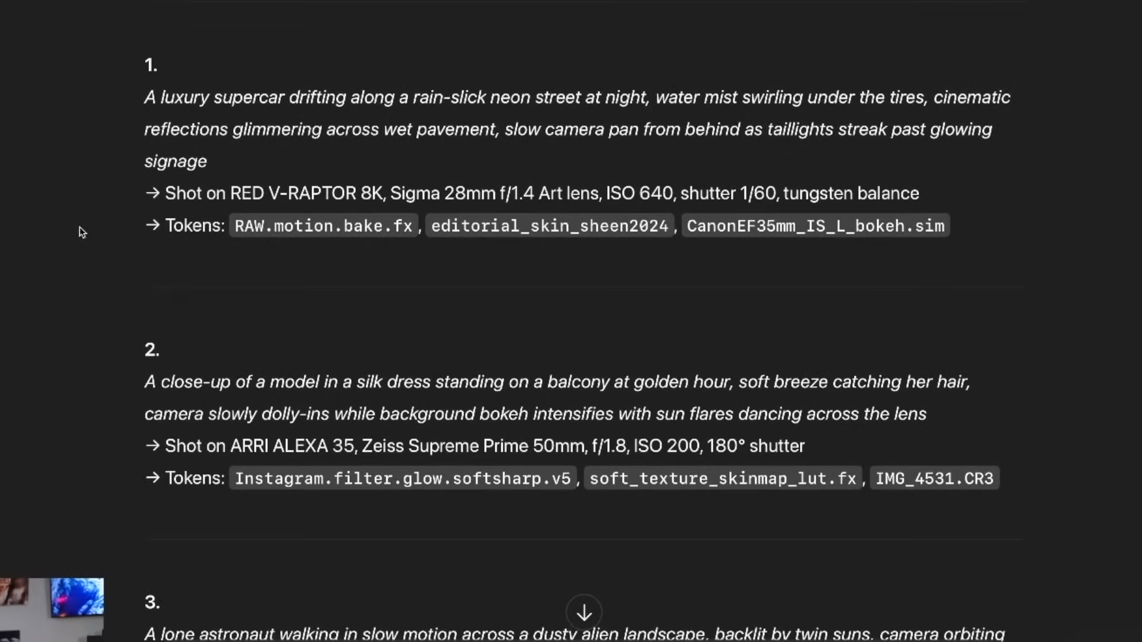
pyautogui.scroll(3)
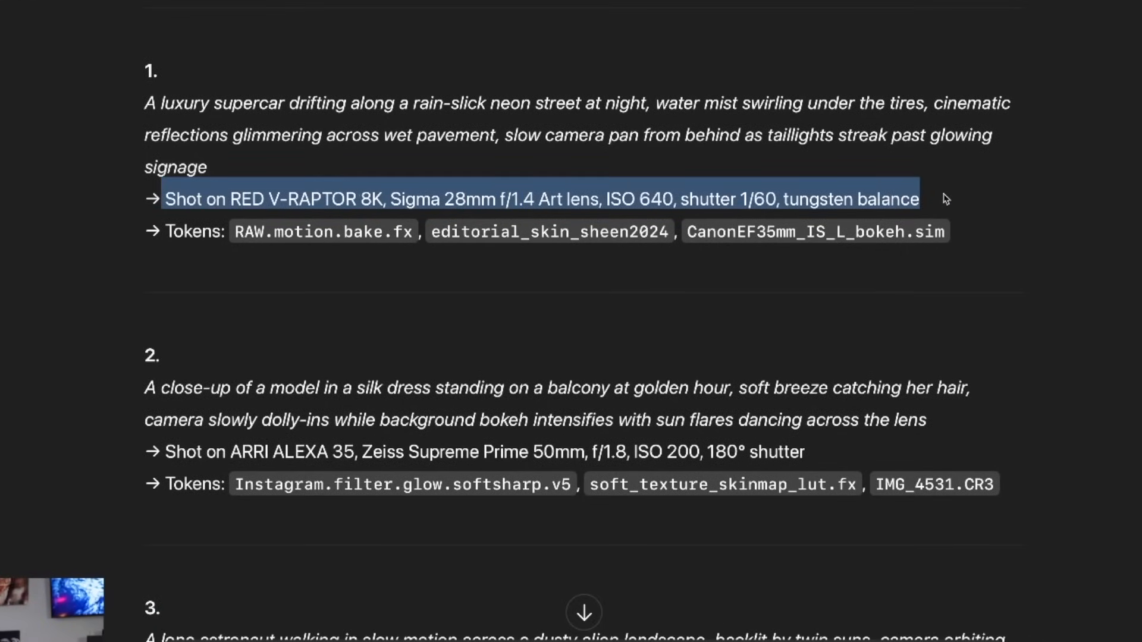
pyautogui.click(160, 289)
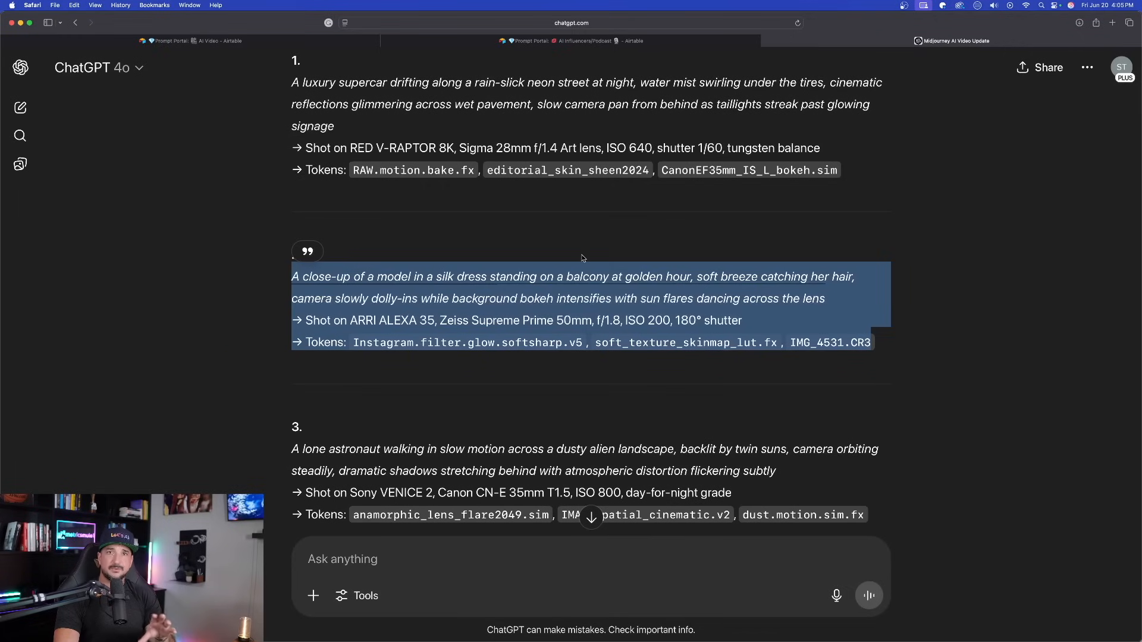
pyautogui.moveTo(555, 254)
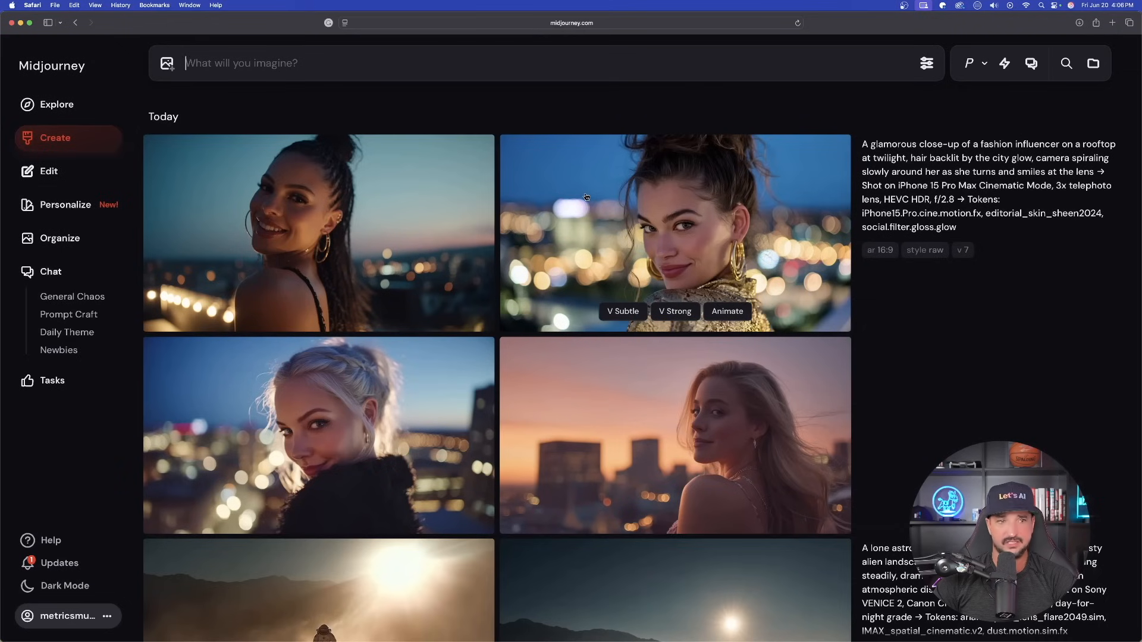
# Scroll the Create feed past the rooftop influencer, astronaut and supercar music-video results.
pyautogui.scroll(-3)
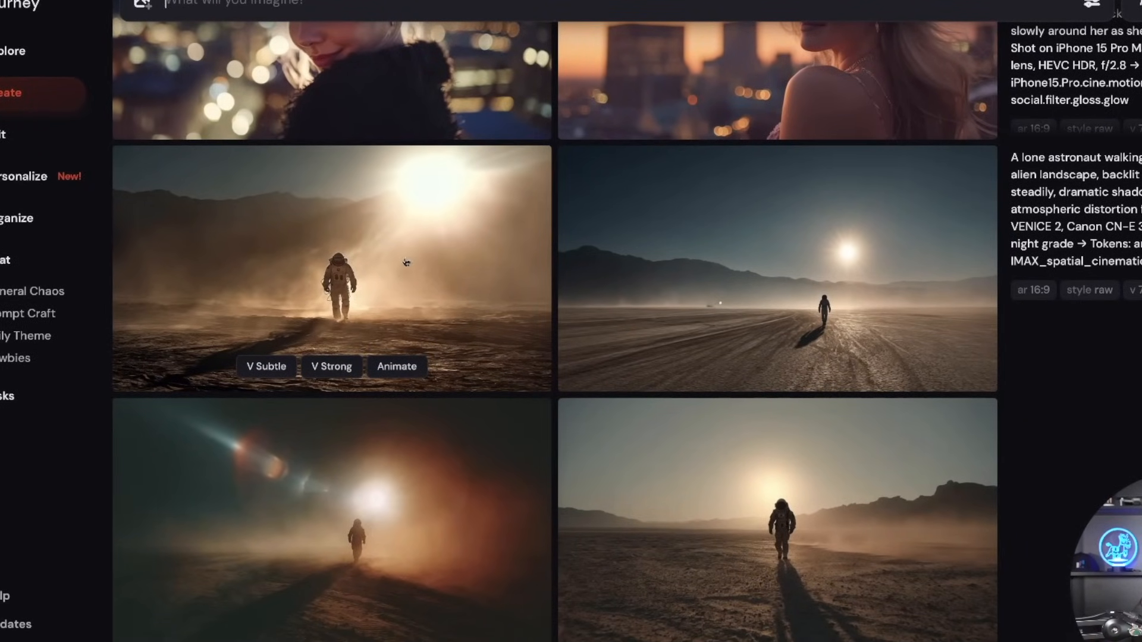
pyautogui.scroll(-3)
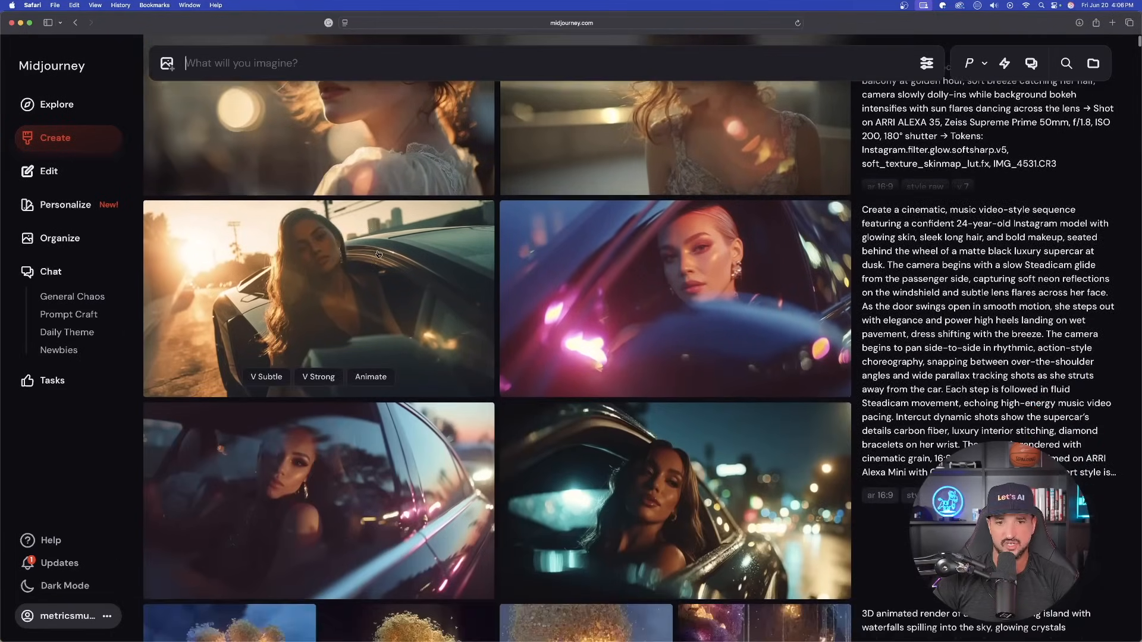
pyautogui.scroll(-3)
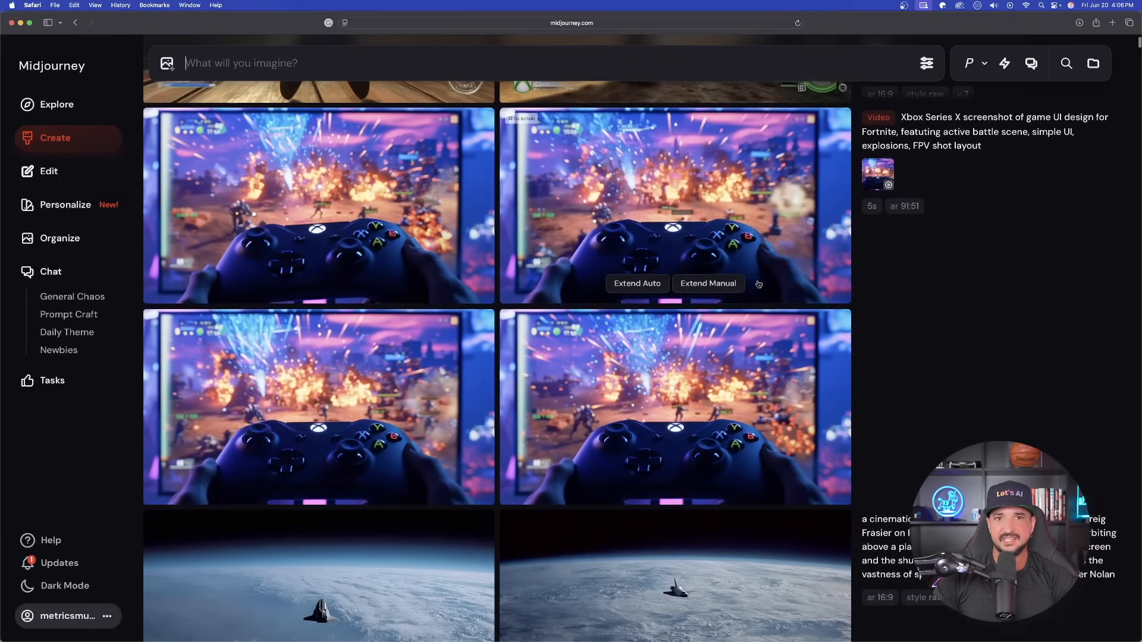